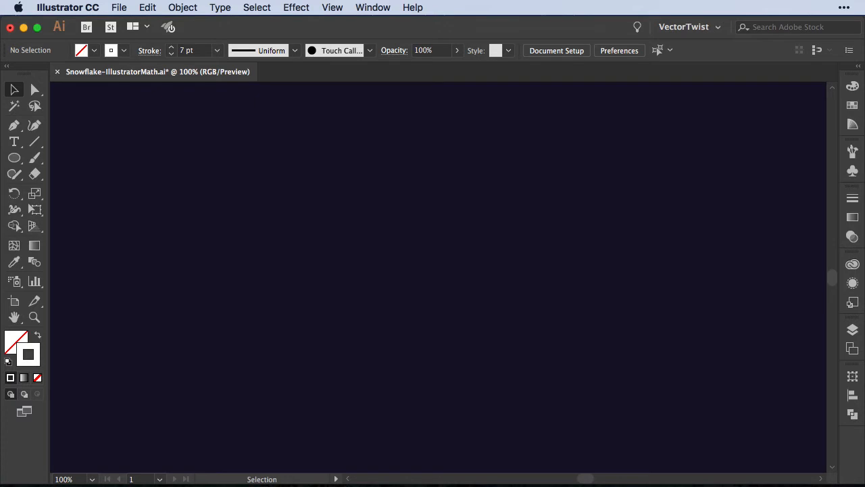
# Draw a circle with a 7 pt white stroke near the canvas centre using the Ellipse tool
pyautogui.click(14, 157)
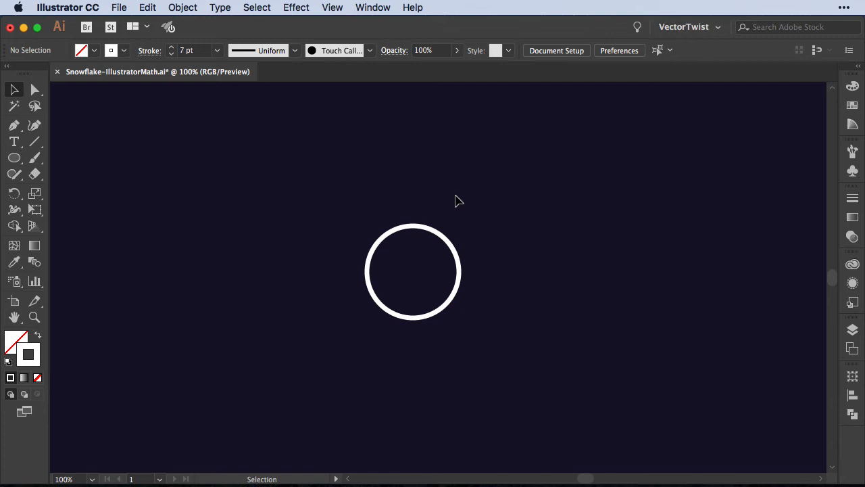
# Draw a vertical line, cut a V from a square with Scissors, and cap the line with it
pyautogui.click(13, 125)
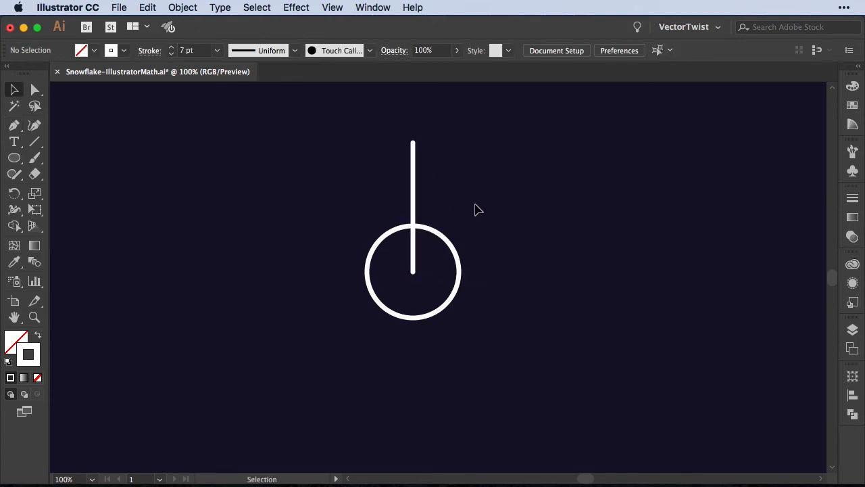
pyautogui.click(14, 158)
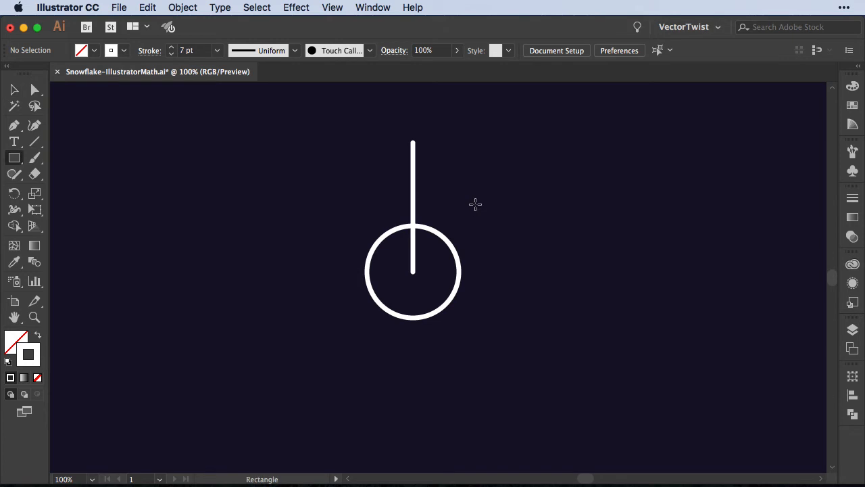
pyautogui.moveTo(460, 162); pyautogui.dragTo(460, 318)
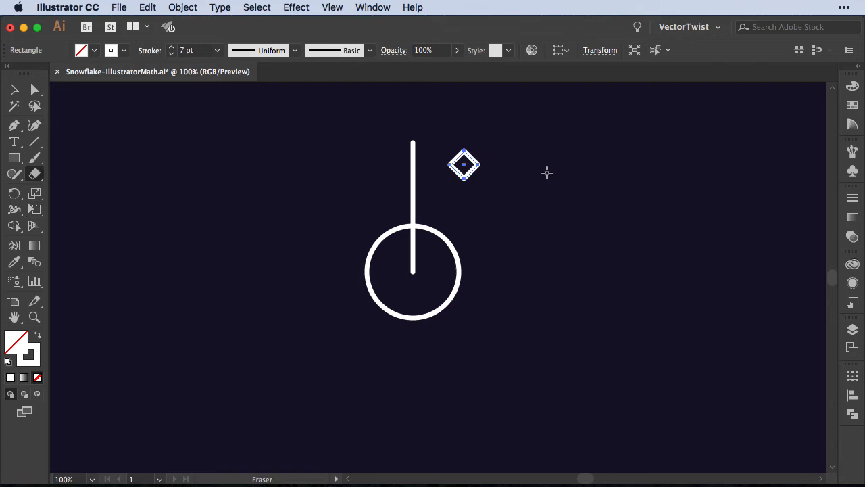
pyautogui.moveTo(34, 174)
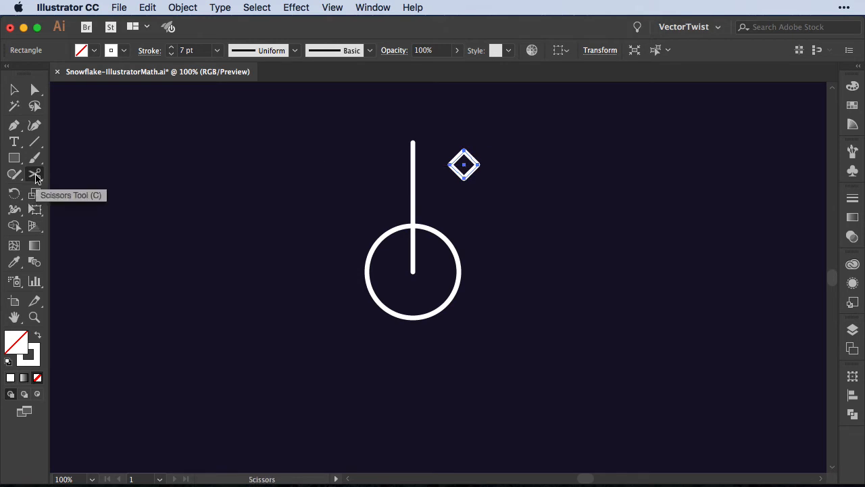
pyautogui.click(34, 175)
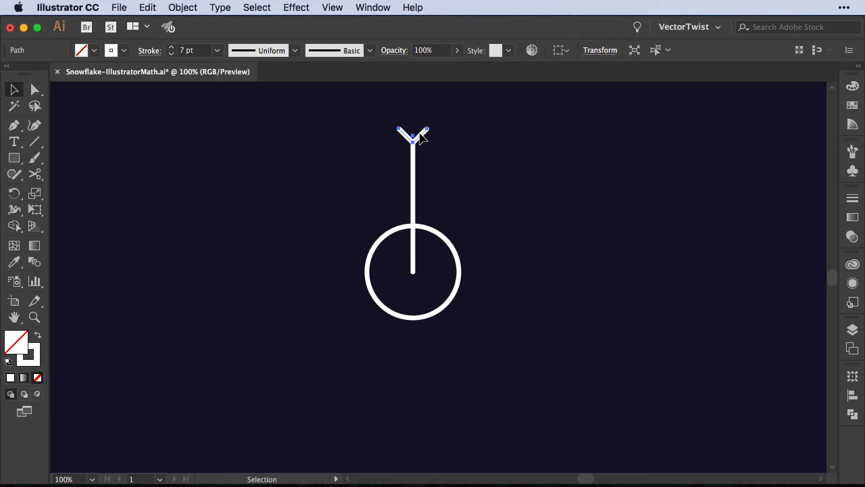
pyautogui.moveTo(413, 135); pyautogui.dragTo(412, 182)
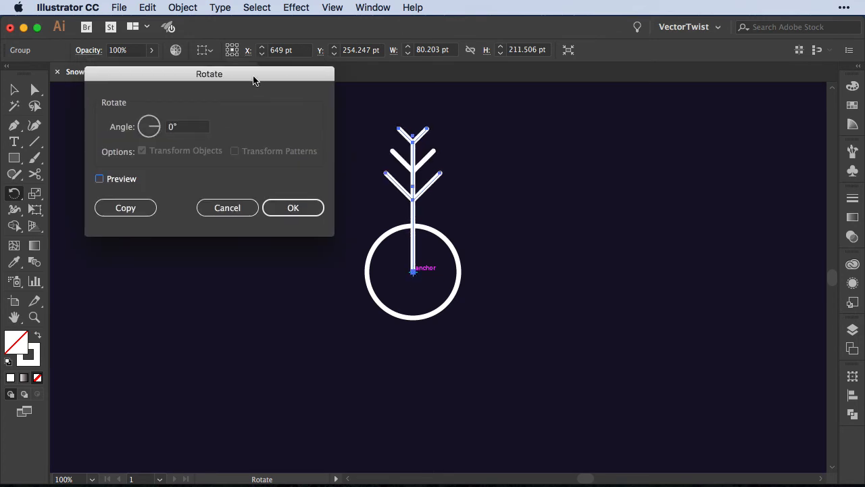
pyautogui.moveTo(182, 132)
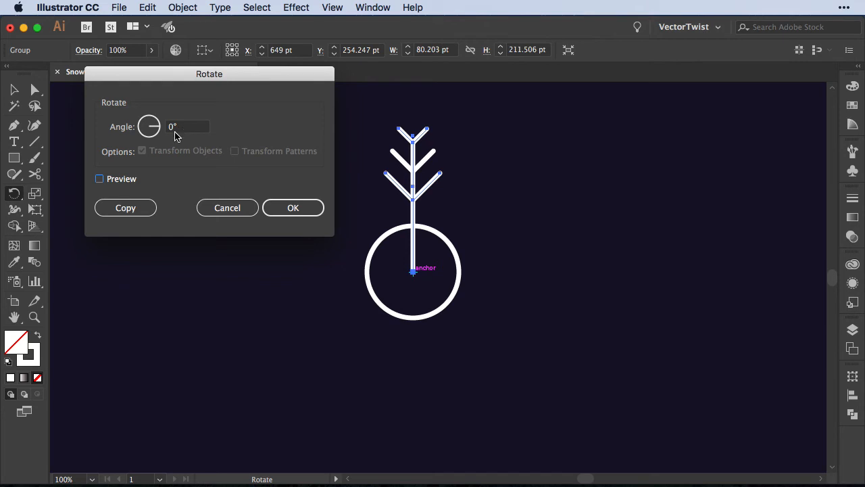
pyautogui.moveTo(129, 221)
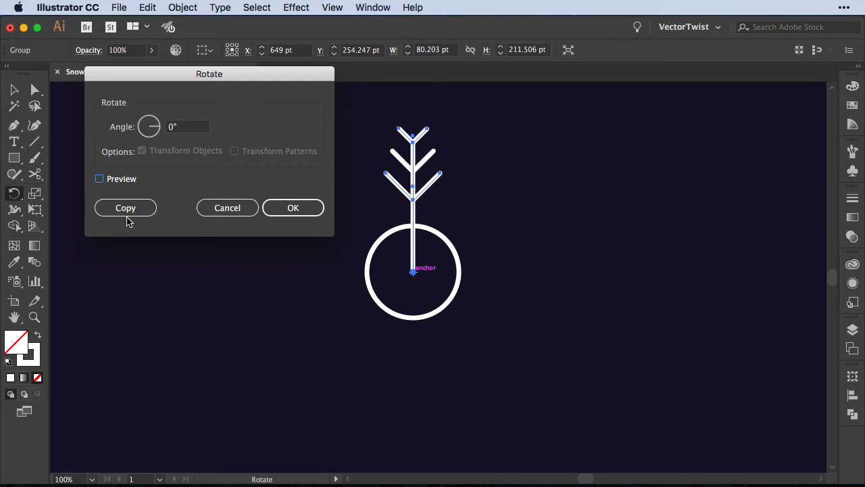
pyautogui.moveTo(179, 199)
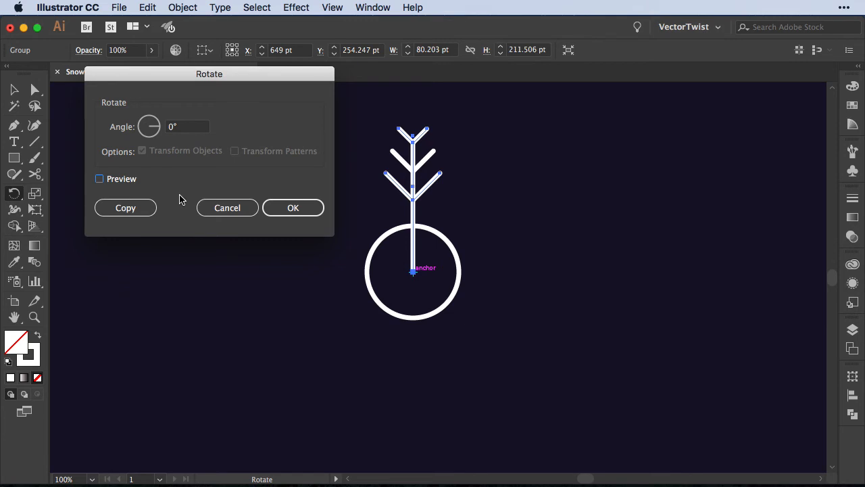
# Enter 360/9 as the Rotate angle, preview the 40° turn, and click Copy
pyautogui.click(188, 126)
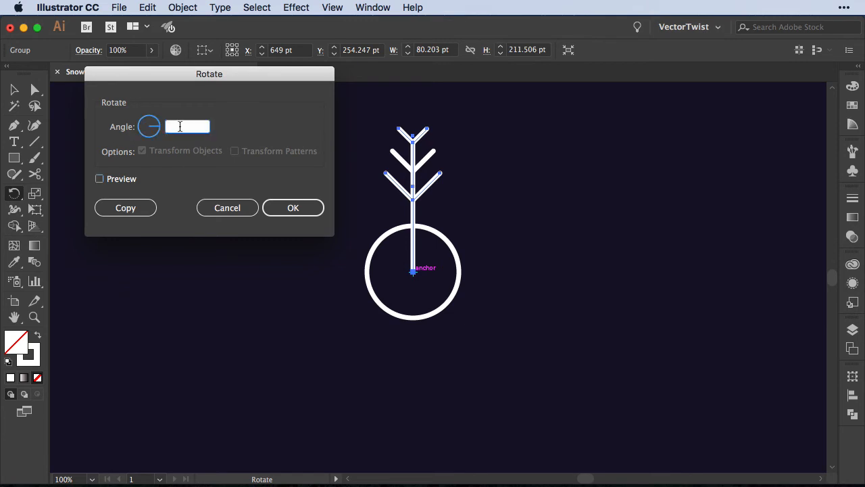
pyautogui.write('360/')
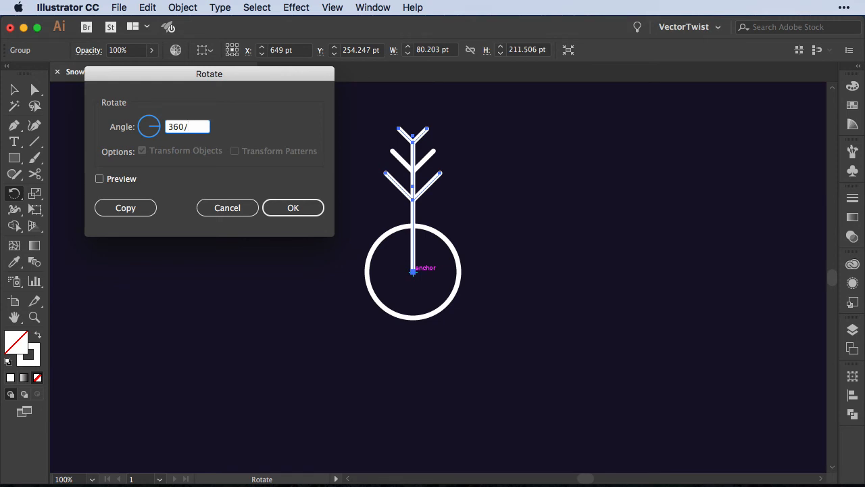
pyautogui.write('9')
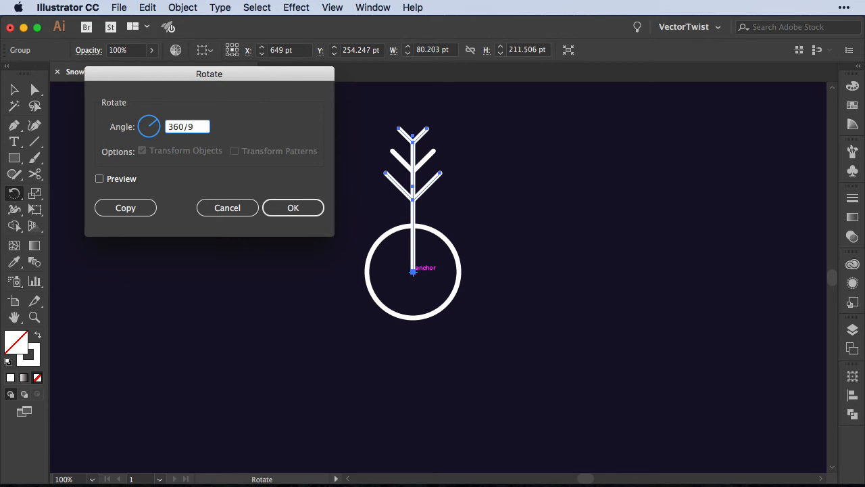
pyautogui.click(99, 179)
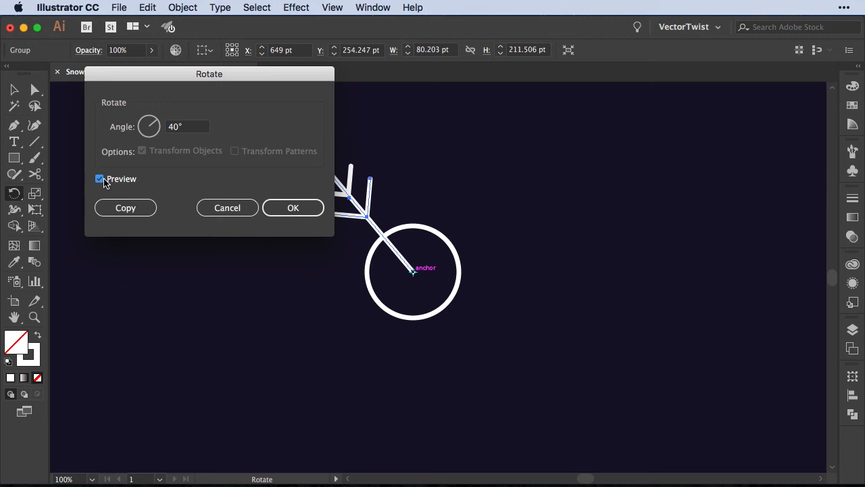
pyautogui.moveTo(154, 187)
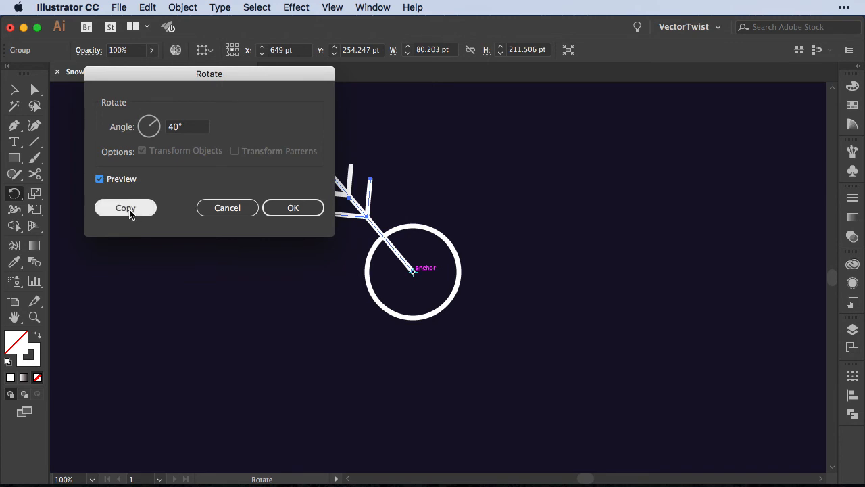
pyautogui.click(125, 208)
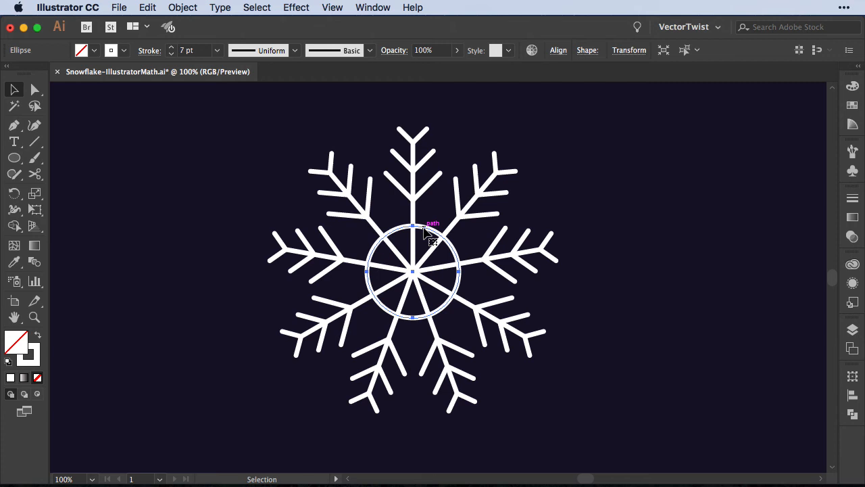
pyautogui.moveTo(130, 194)
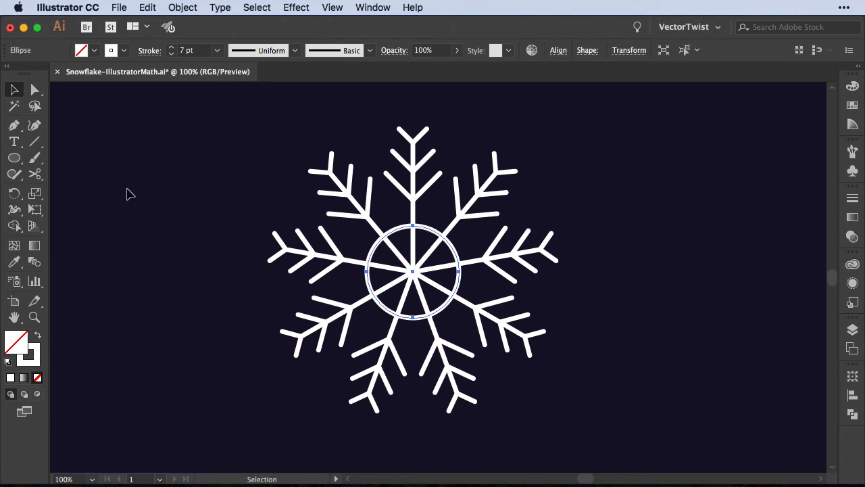
# Enter 136 pt/3 as the centre circle's width and height, giving 45.3333 pt
pyautogui.moveTo(127, 188); pyautogui.dragTo(412, 187)
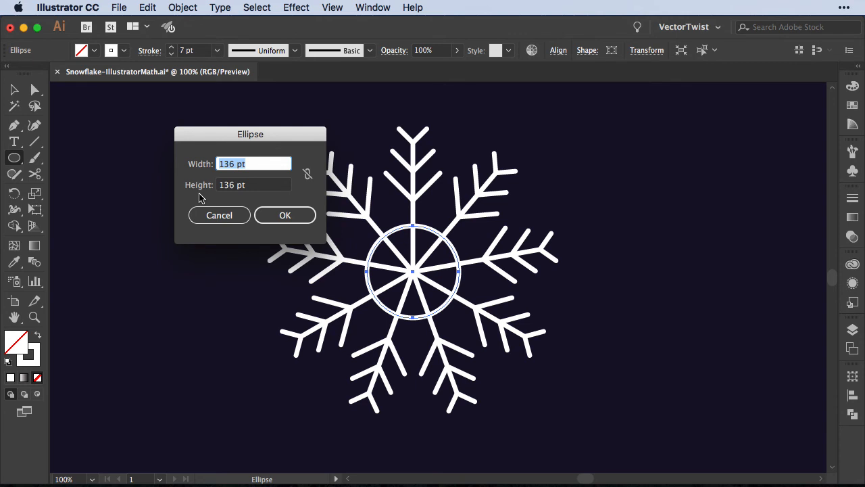
pyautogui.click(253, 164)
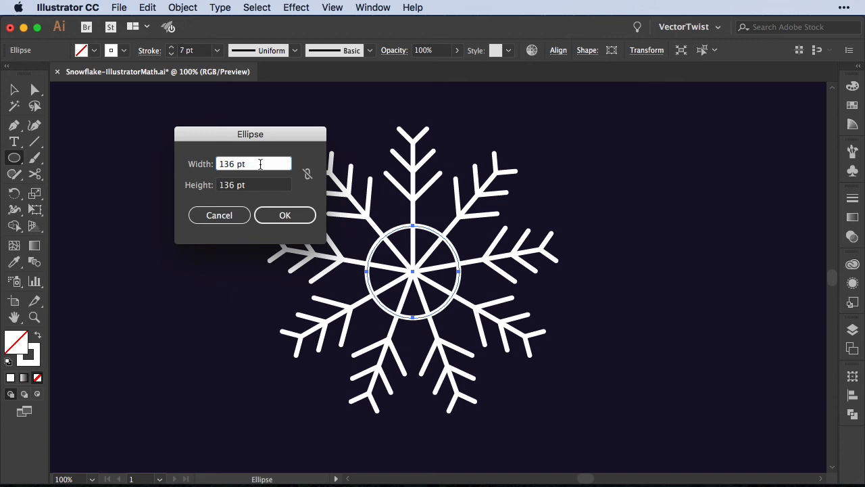
pyautogui.write('/')
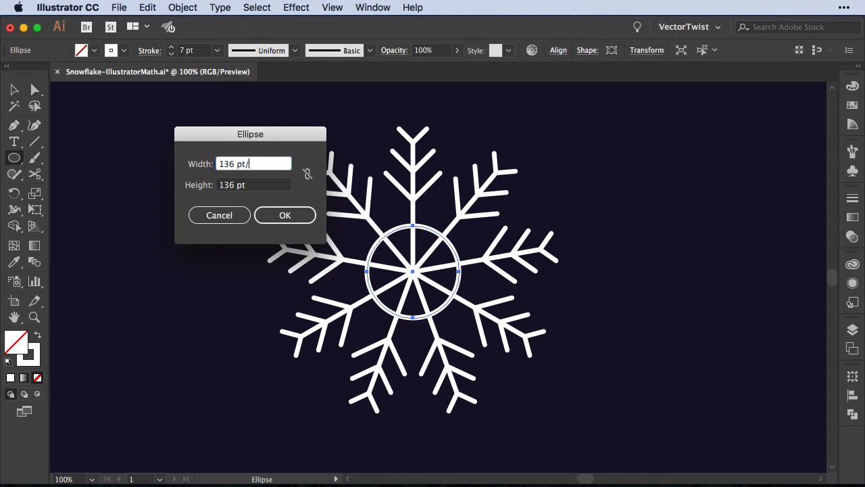
pyautogui.write('3')
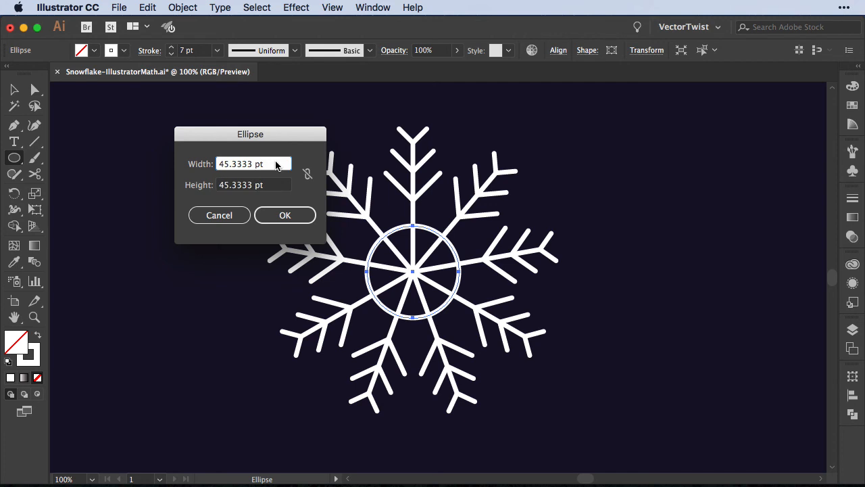
pyautogui.click(284, 215)
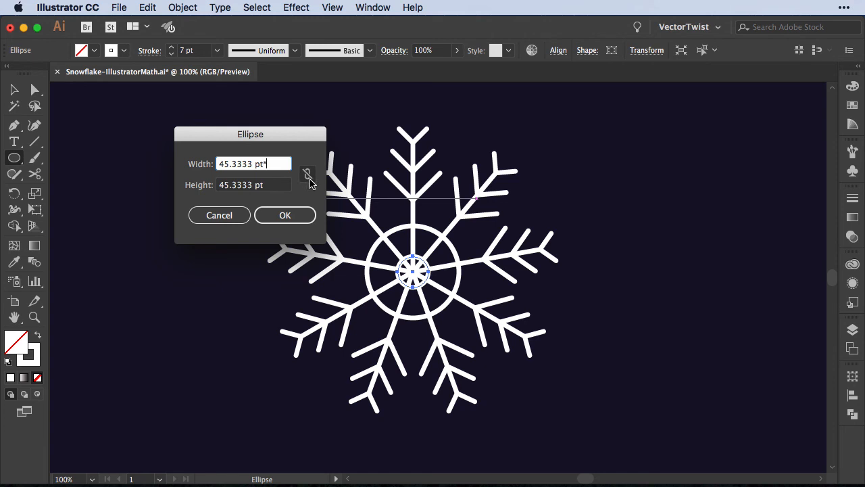
pyautogui.moveTo(307, 175)
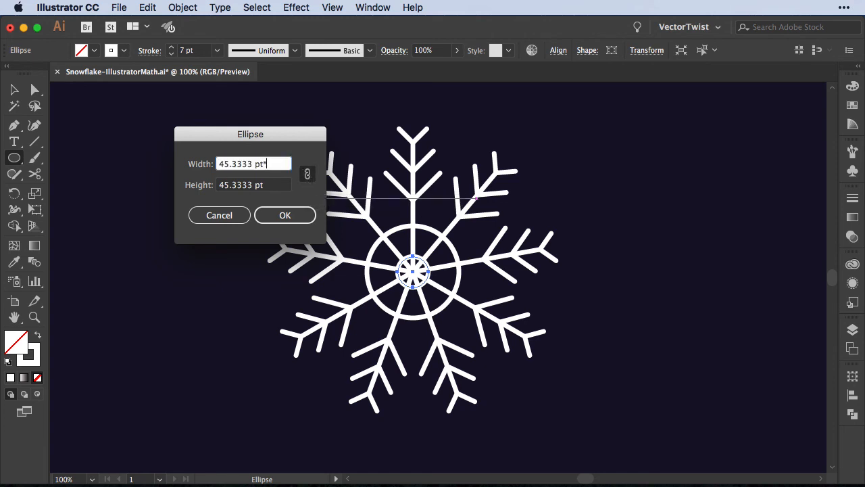
# Append *2 to the linked ellipse width to make a 90.6667 pt circle
pyautogui.write('*2')
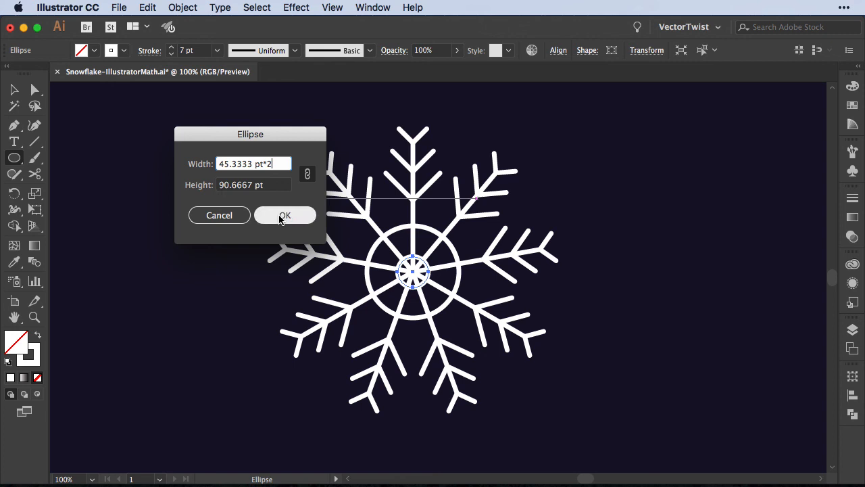
pyautogui.click(284, 215)
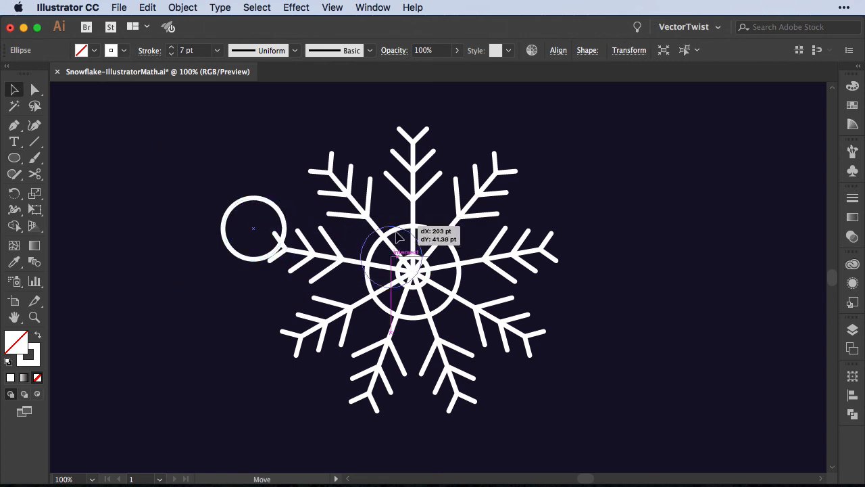
# Snap the 90.6667 pt circle to the centre and fill the small circle with white
pyautogui.moveTo(395, 236); pyautogui.dragTo(416, 267)
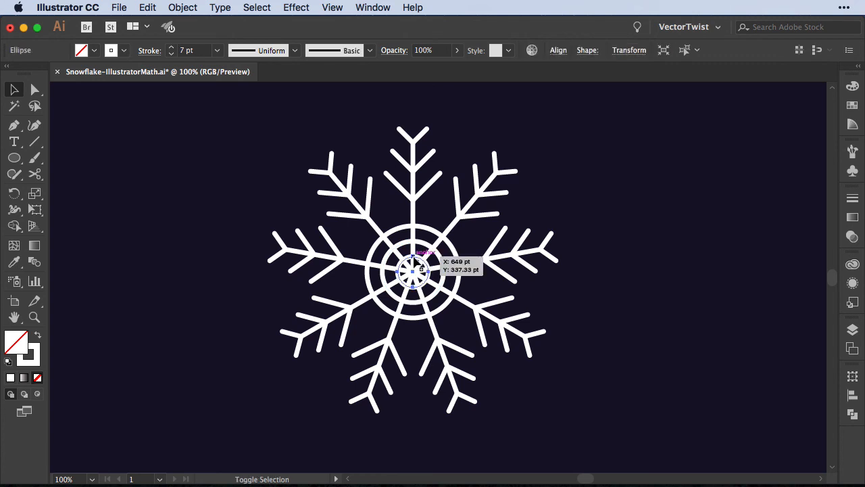
pyautogui.click(611, 291)
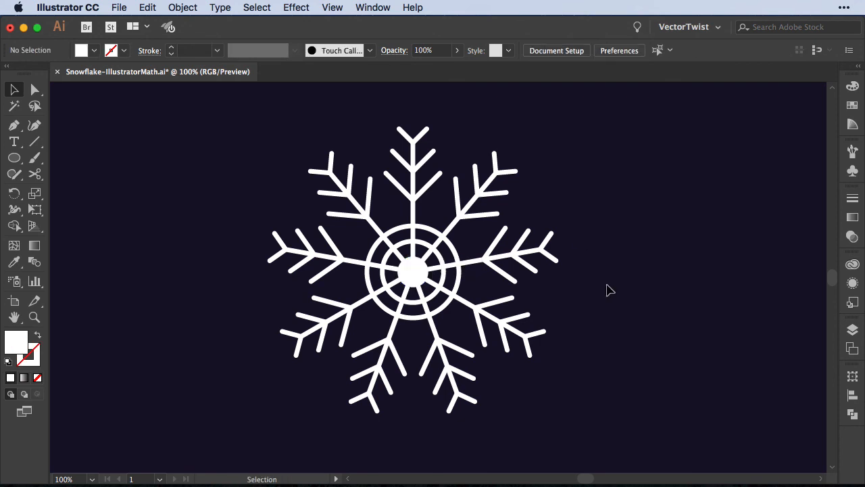